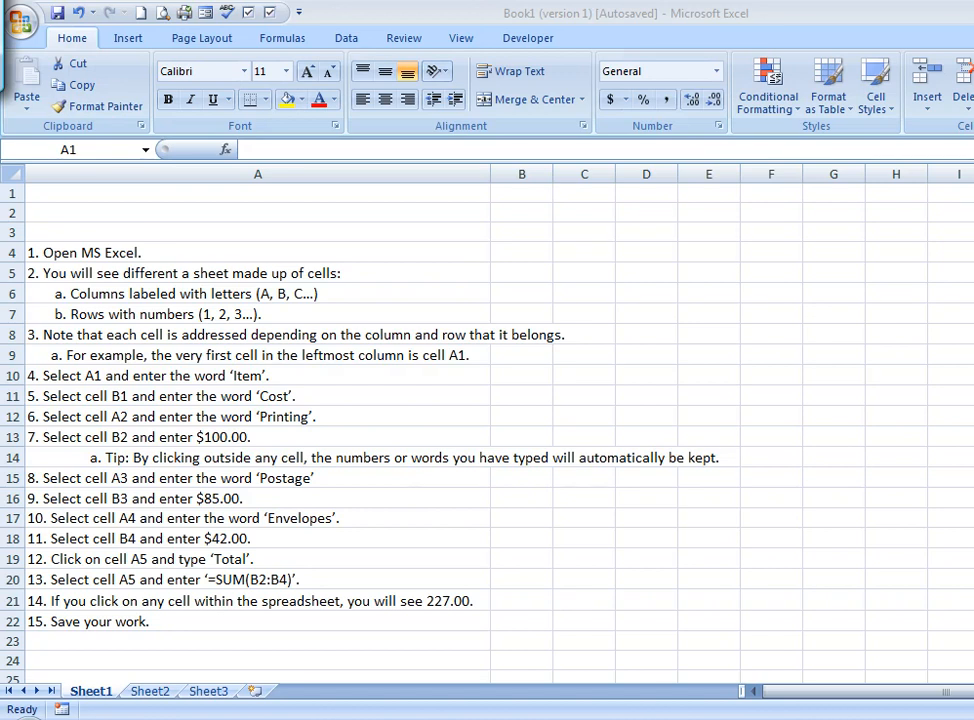
mouse_move(316, 270)
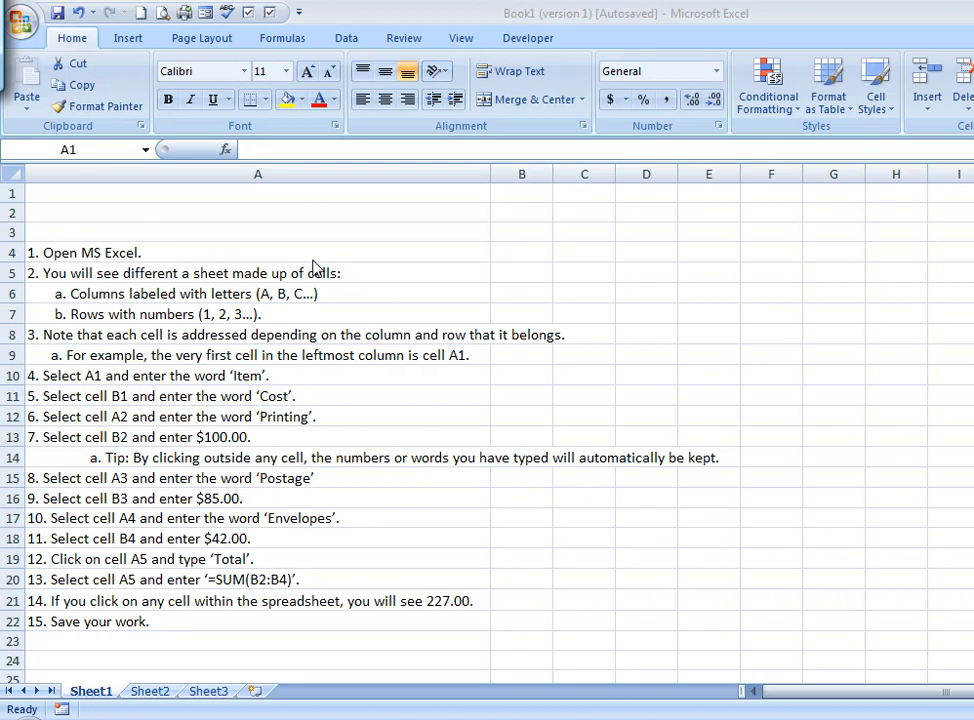
mouse_move(789, 222)
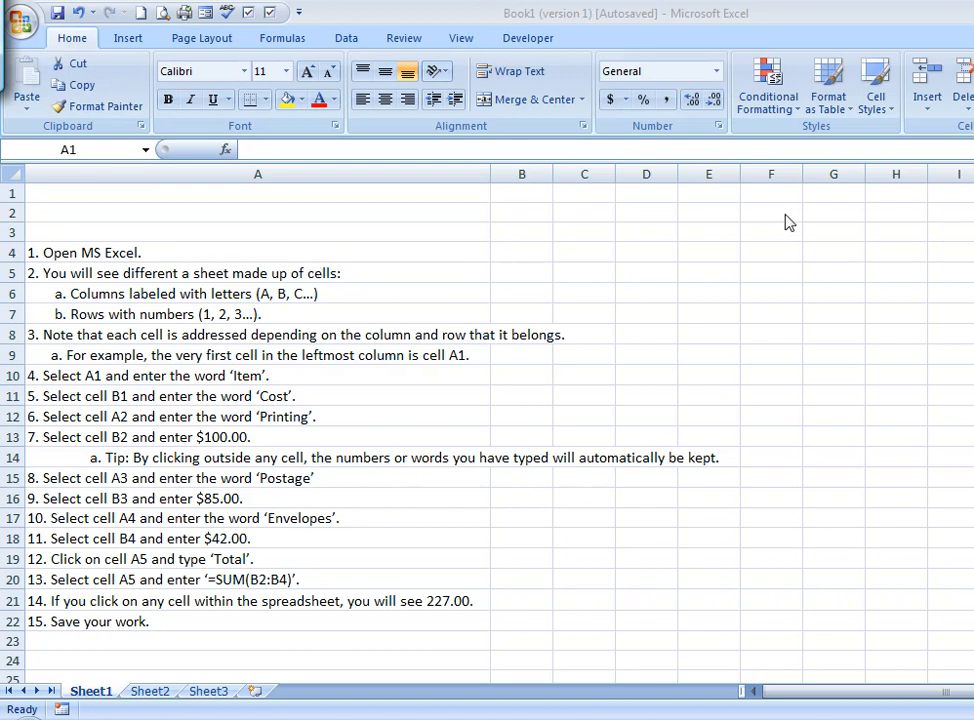
mouse_move(795, 310)
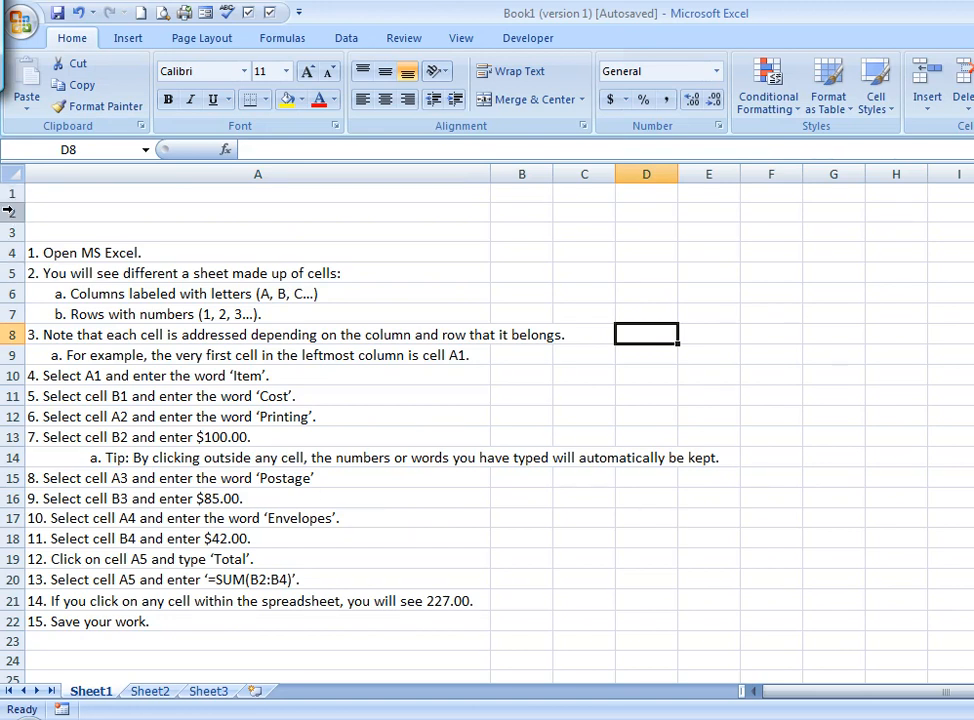
mouse_move(10, 205)
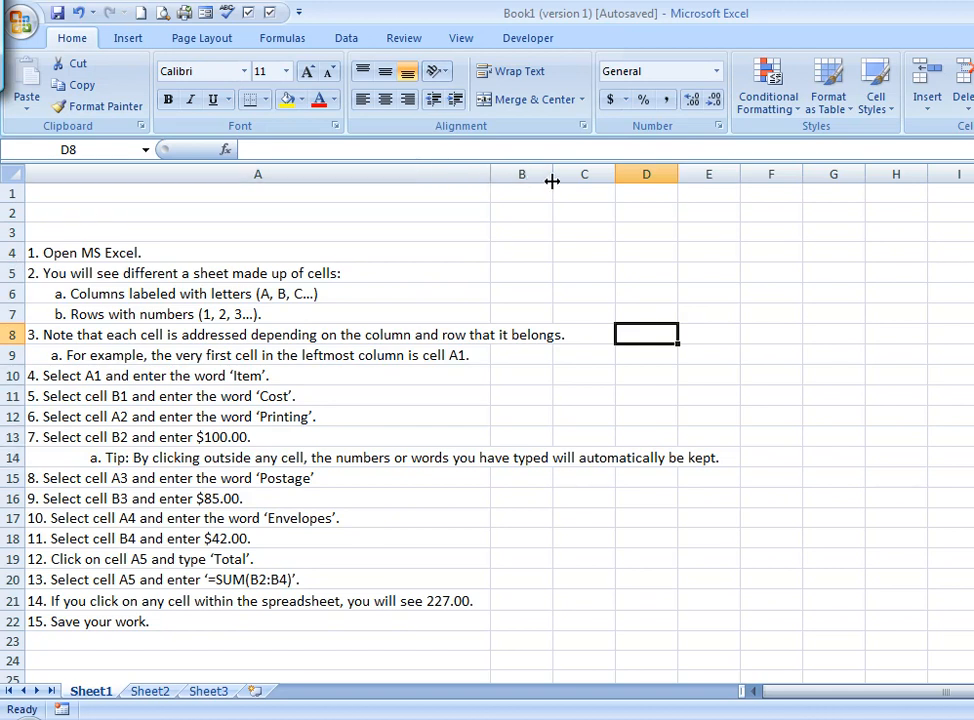
mouse_move(342, 198)
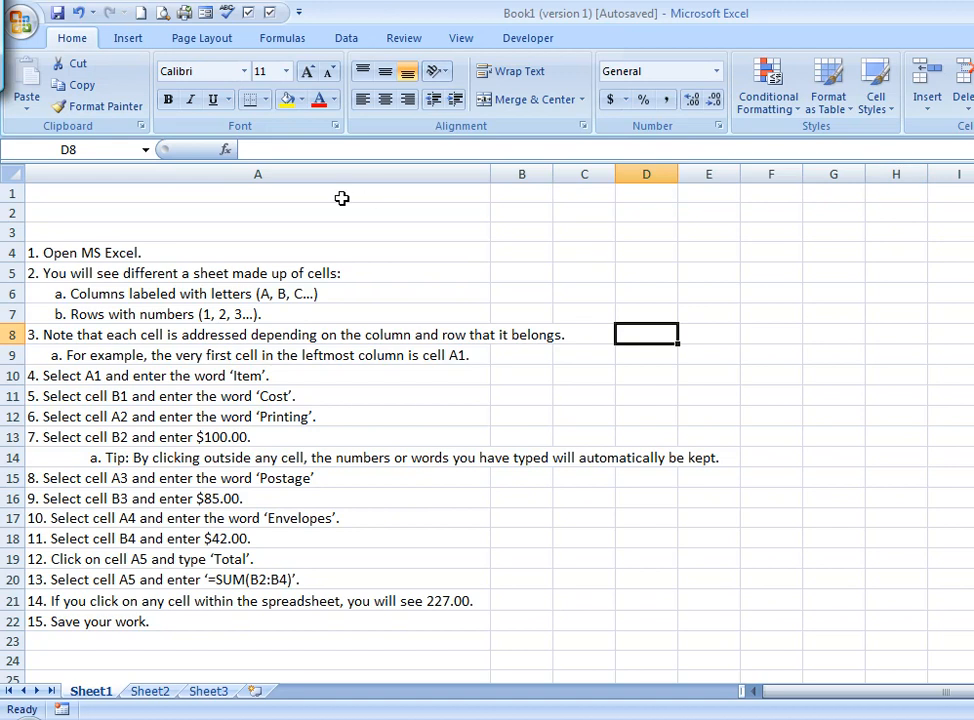
Point out cells A1 and C5, then add 'Item' and 'Costs' headers on Sheet2
click(258, 193)
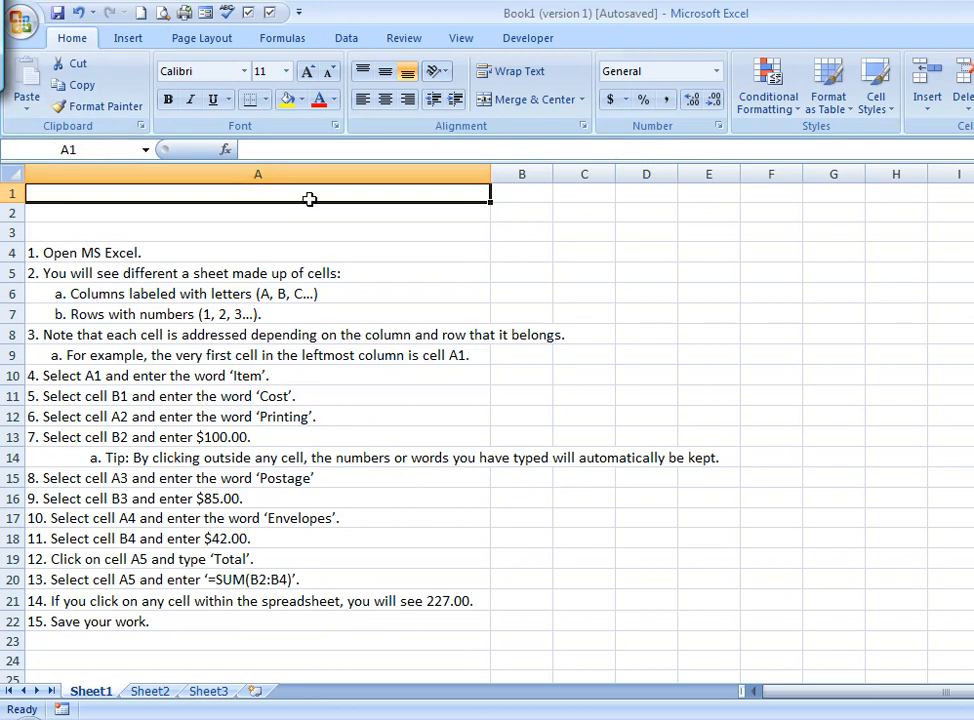
mouse_move(405, 191)
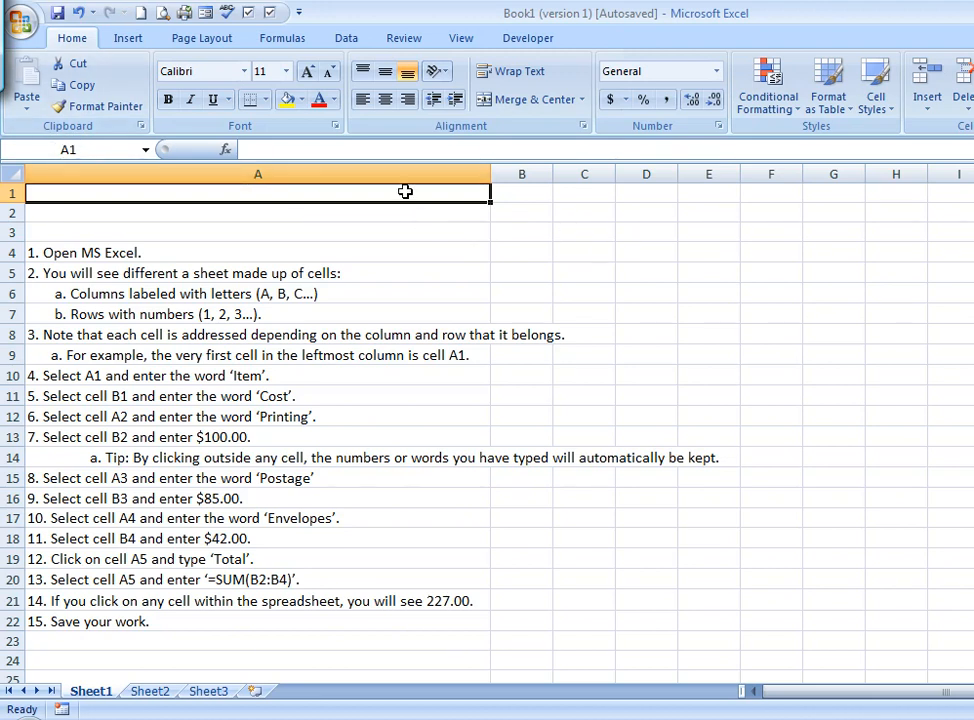
mouse_move(549, 269)
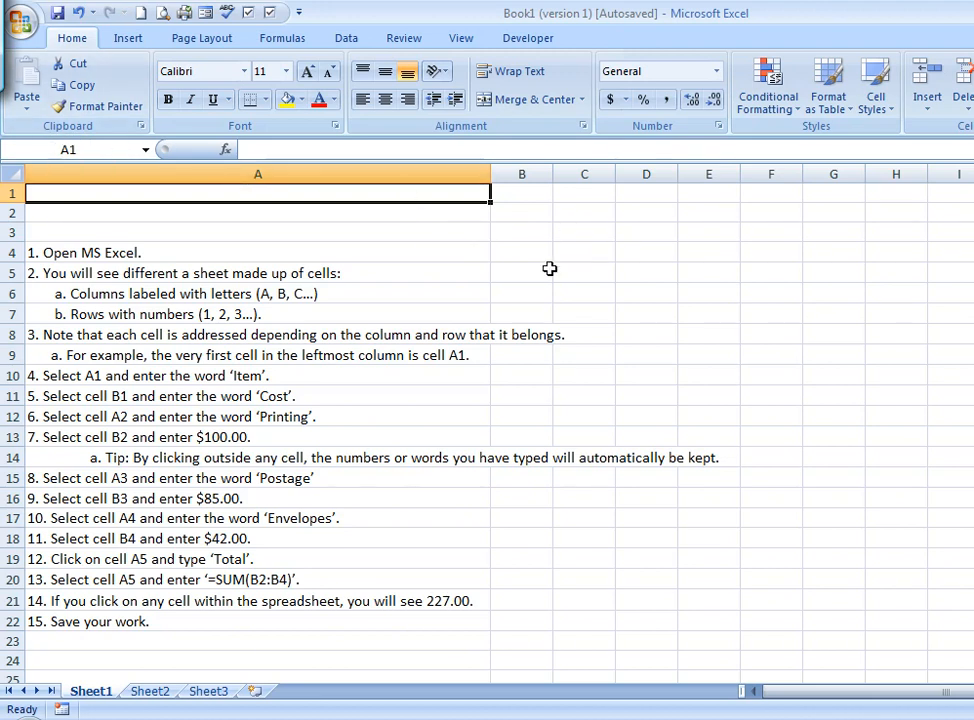
click(584, 273)
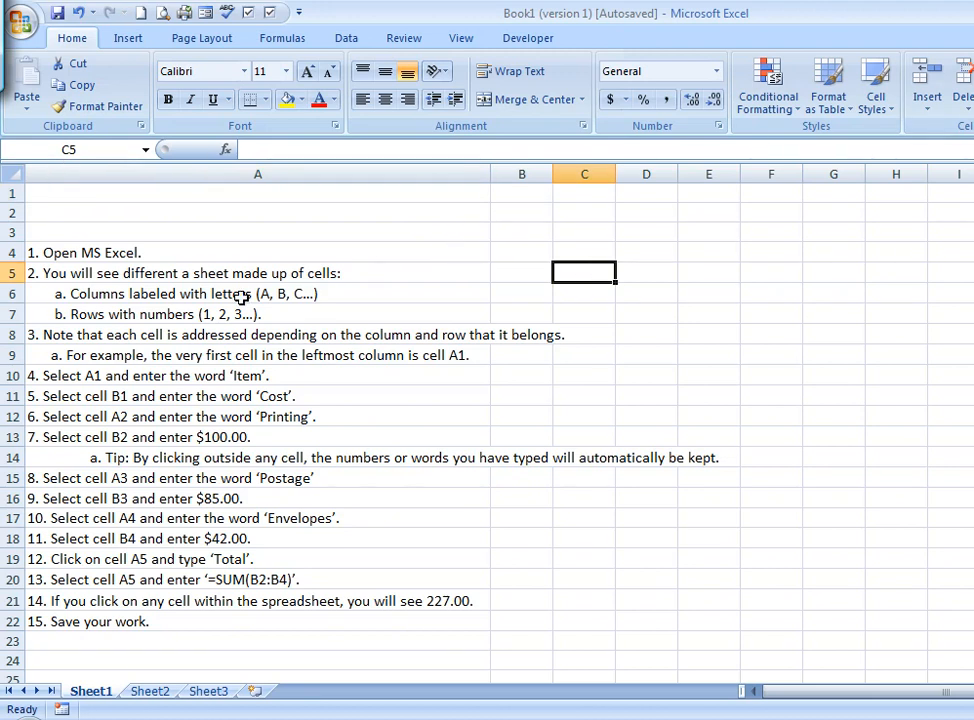
mouse_move(135, 376)
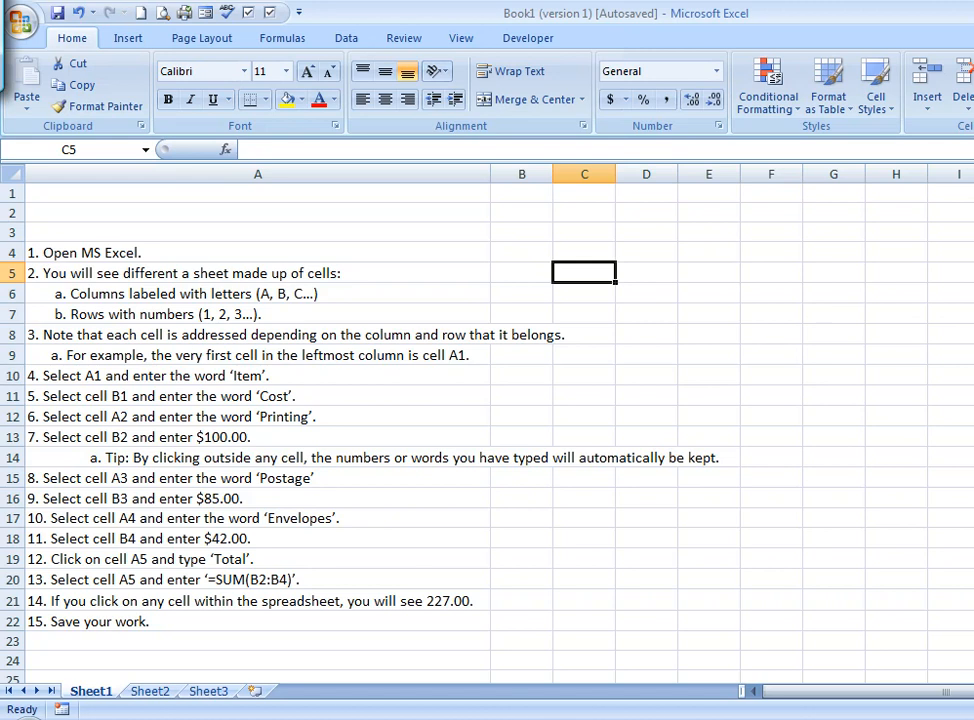
click(149, 691)
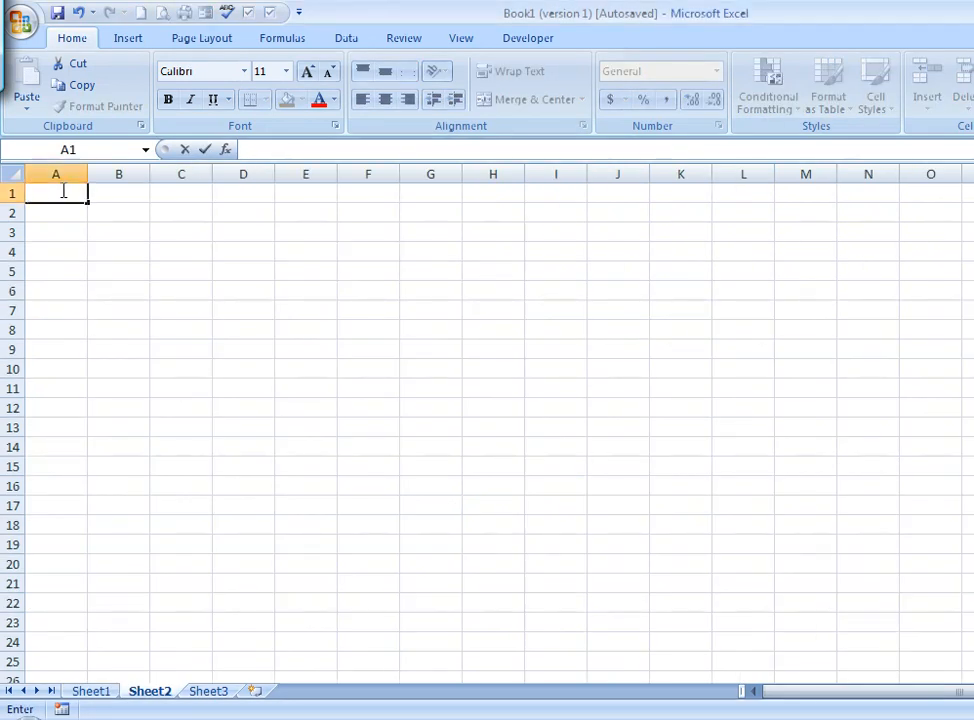
text(Item)
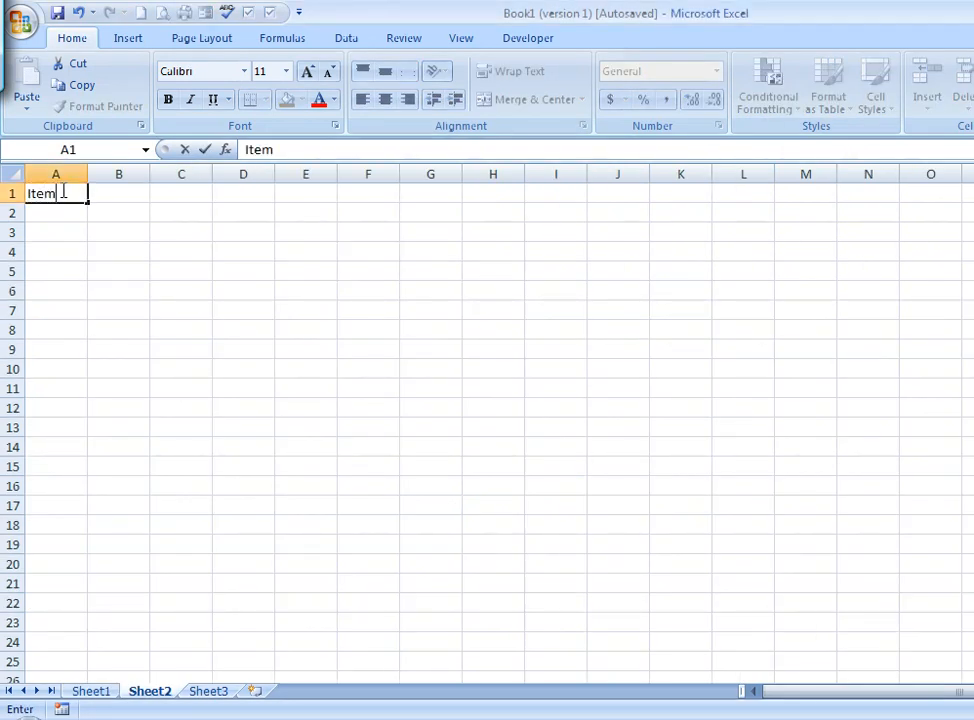
mouse_move(106, 194)
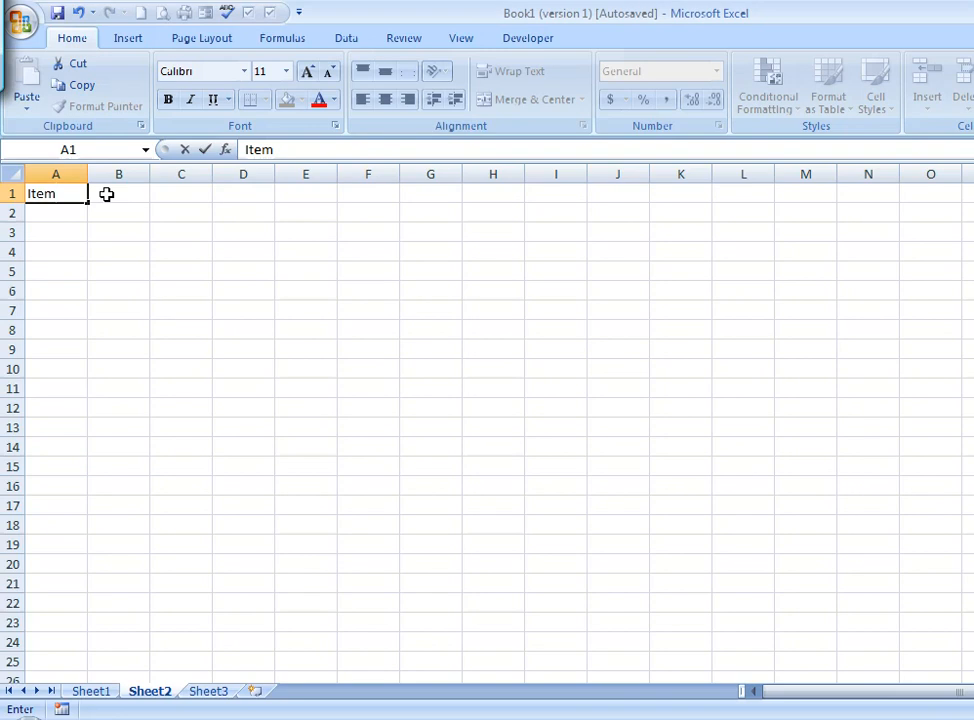
click(118, 193)
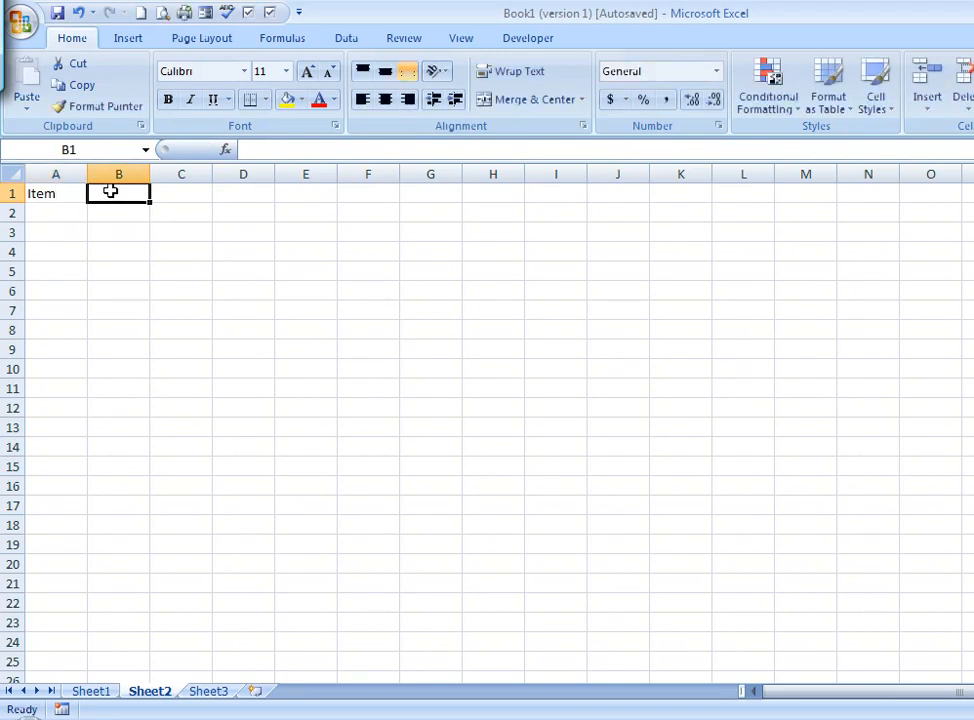
text(Cost)
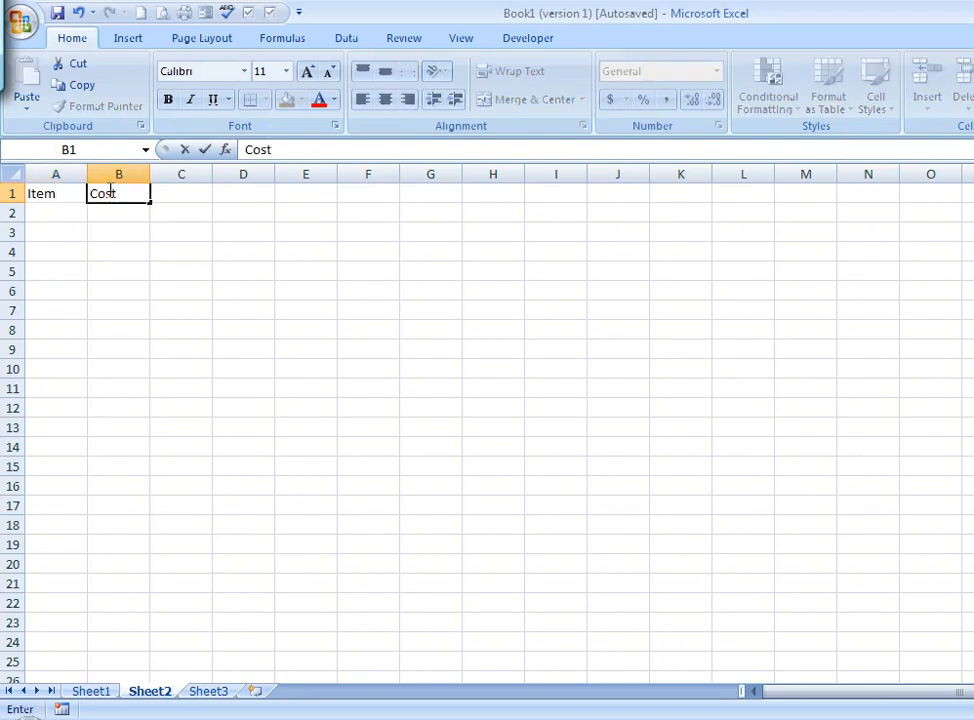
text(s)
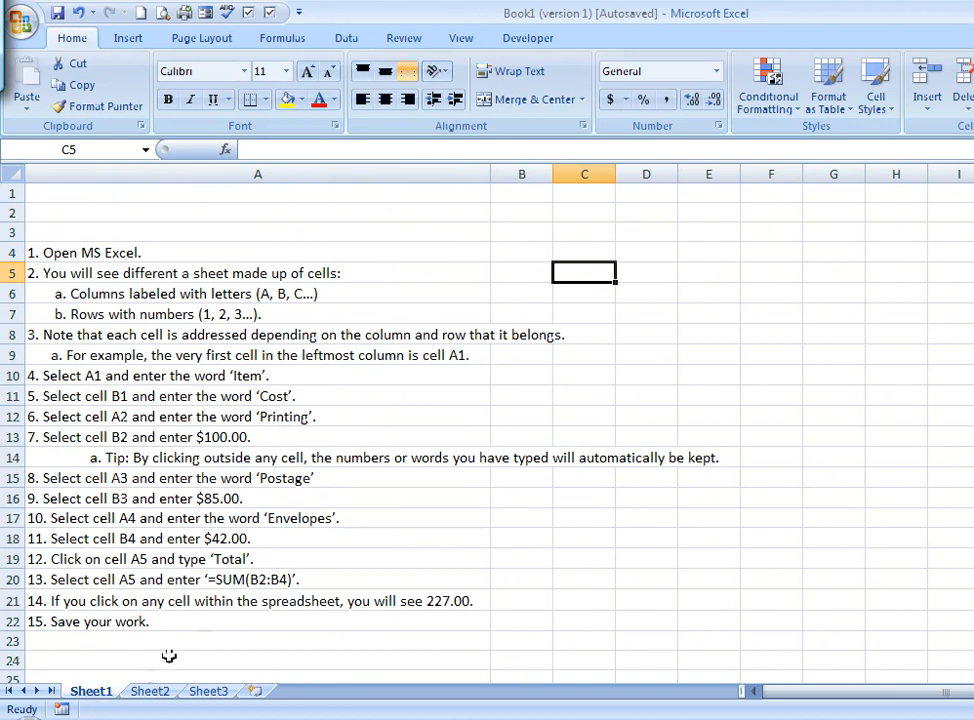
Enter 'Printing' in A2 with a cost of $100.00 in B2
text(P)
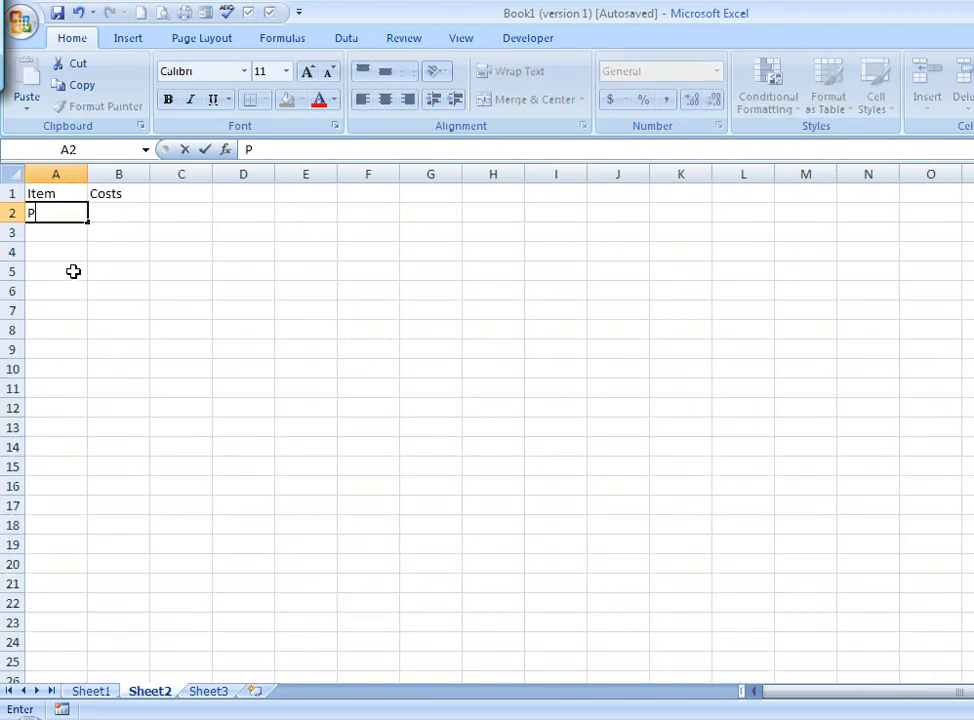
text(rinting)
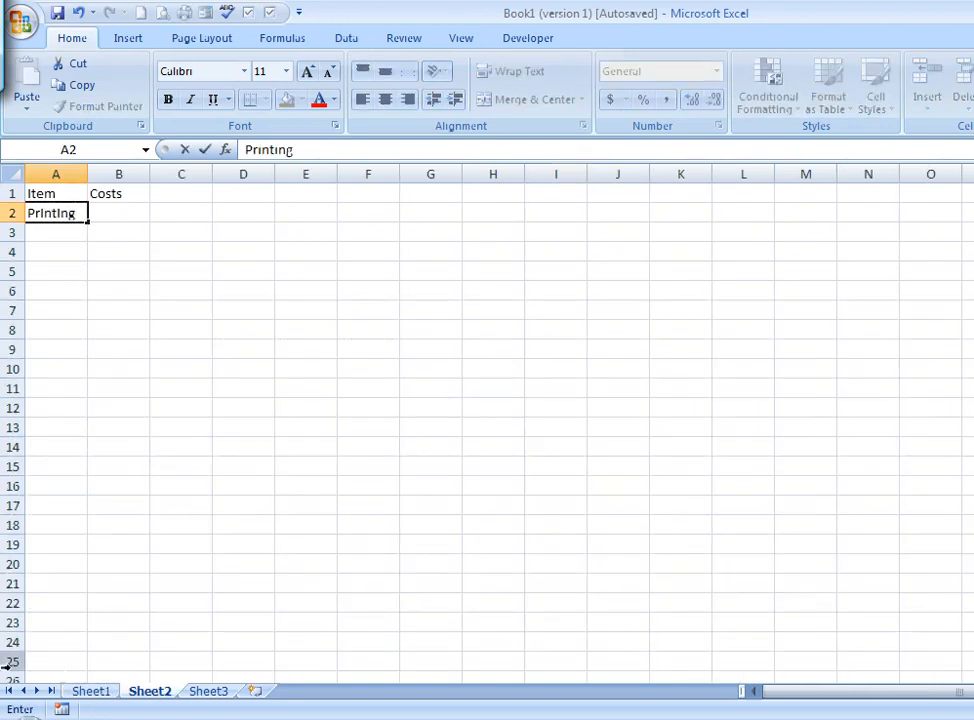
click(91, 691)
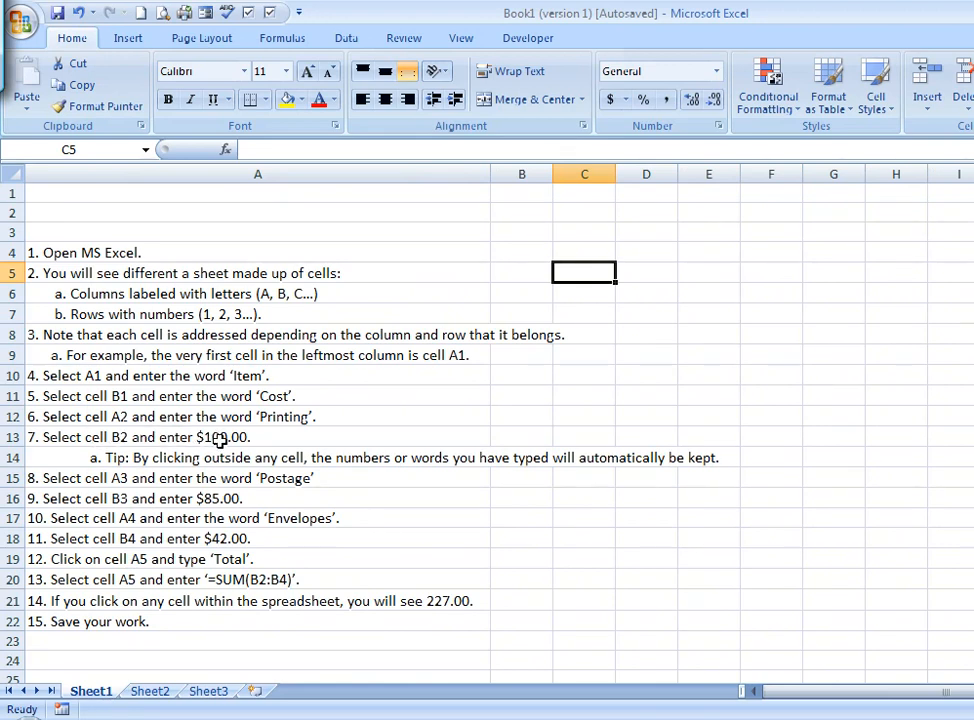
mouse_move(35, 585)
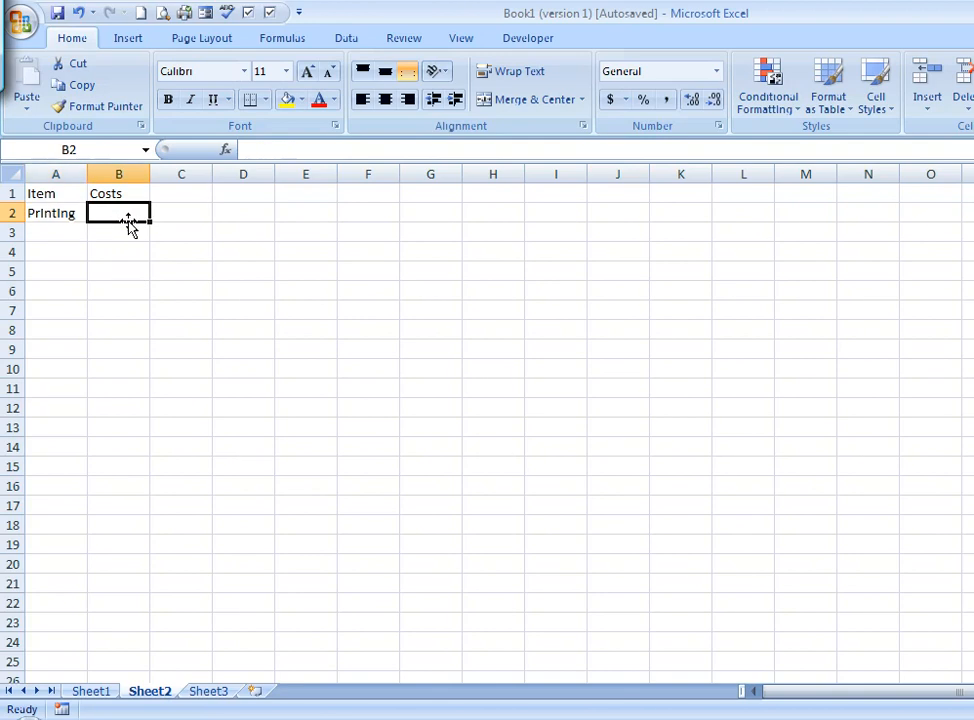
text($100.00)
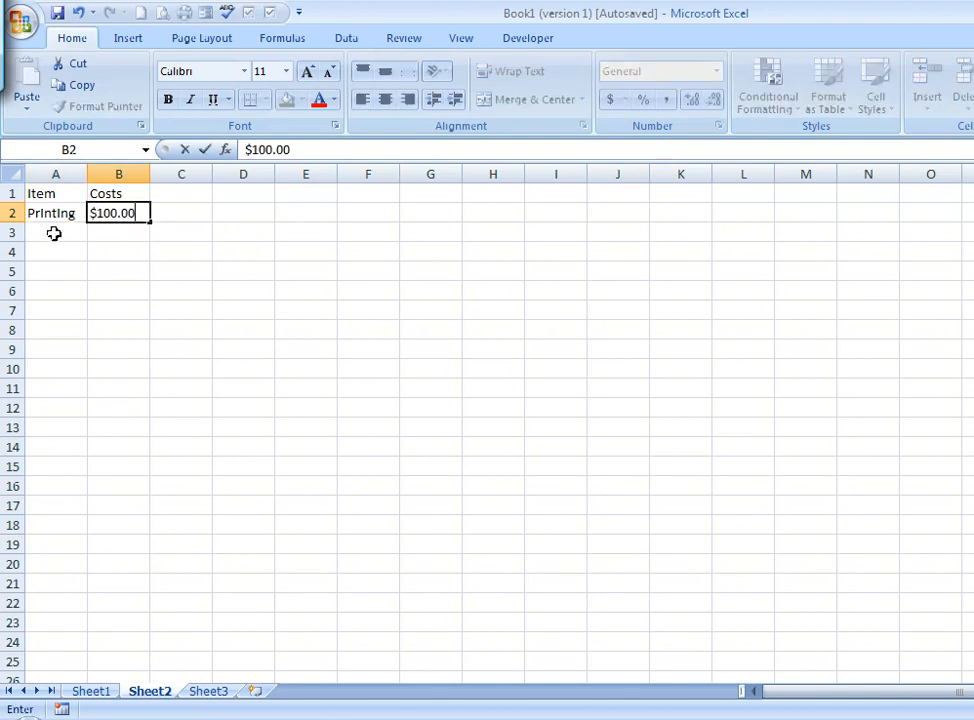
click(91, 691)
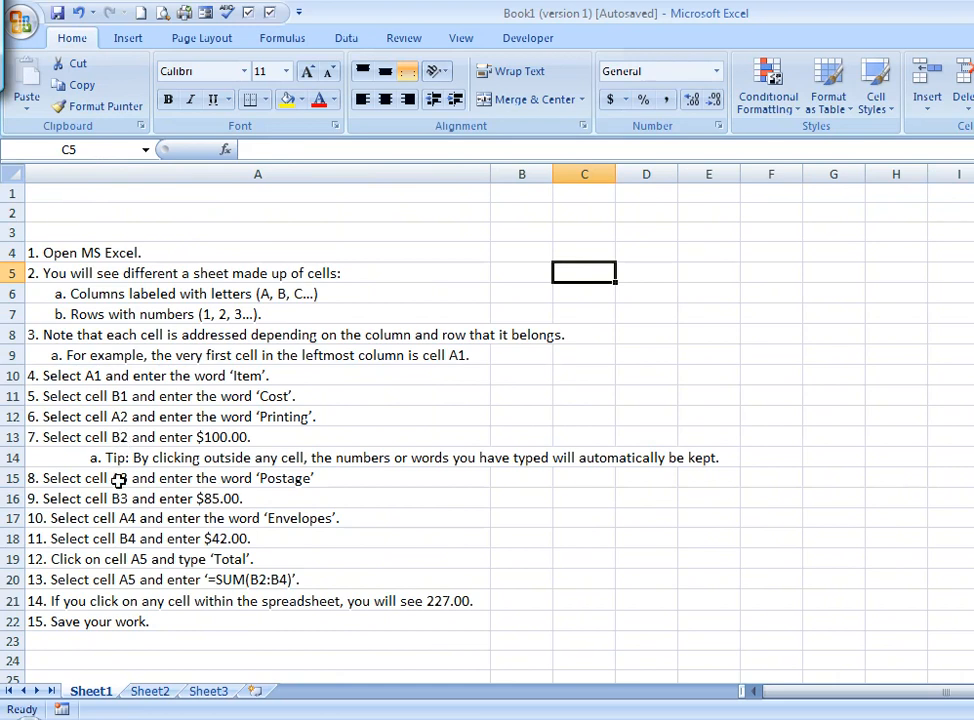
mouse_move(290, 485)
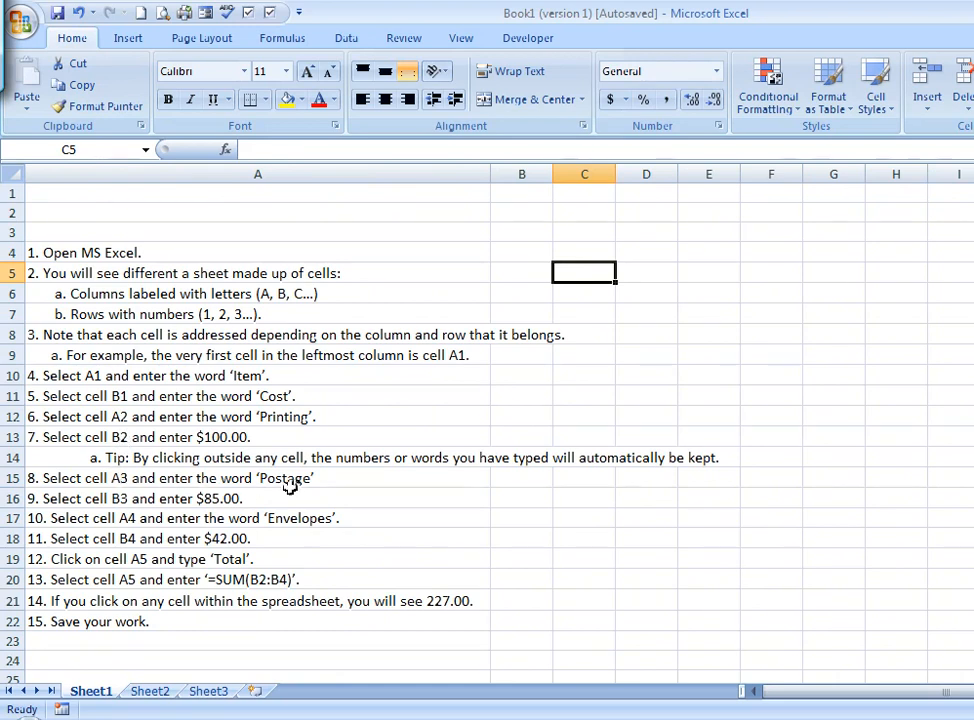
mouse_move(232, 498)
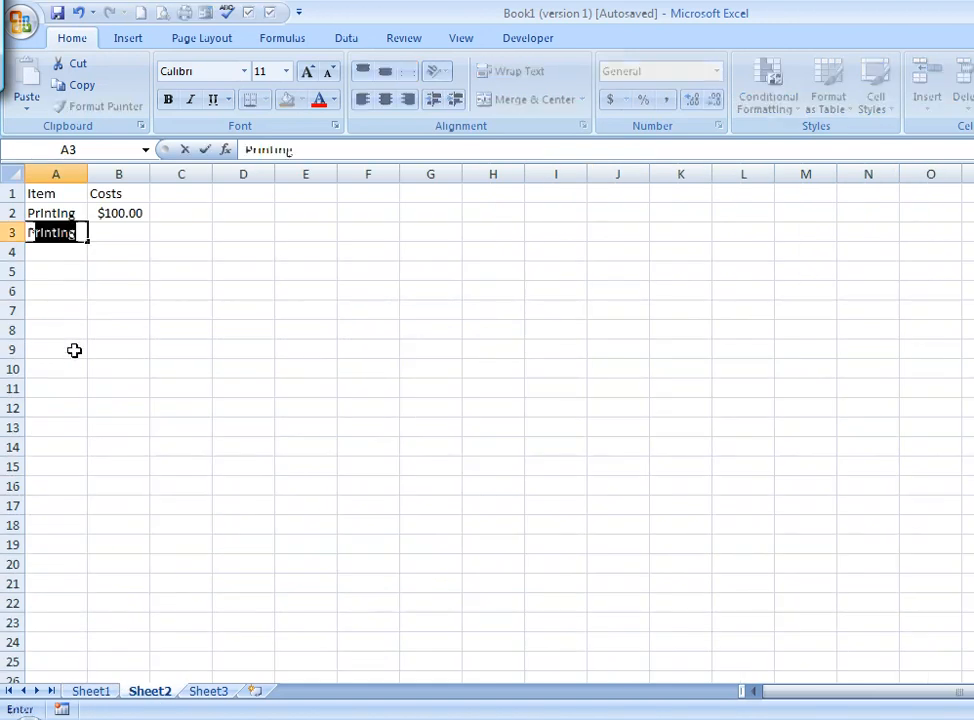
Add Postage at $85.00 and Envelopes at $42.00 in rows 3–4, then view Sheet1's instructions
text(Postage)
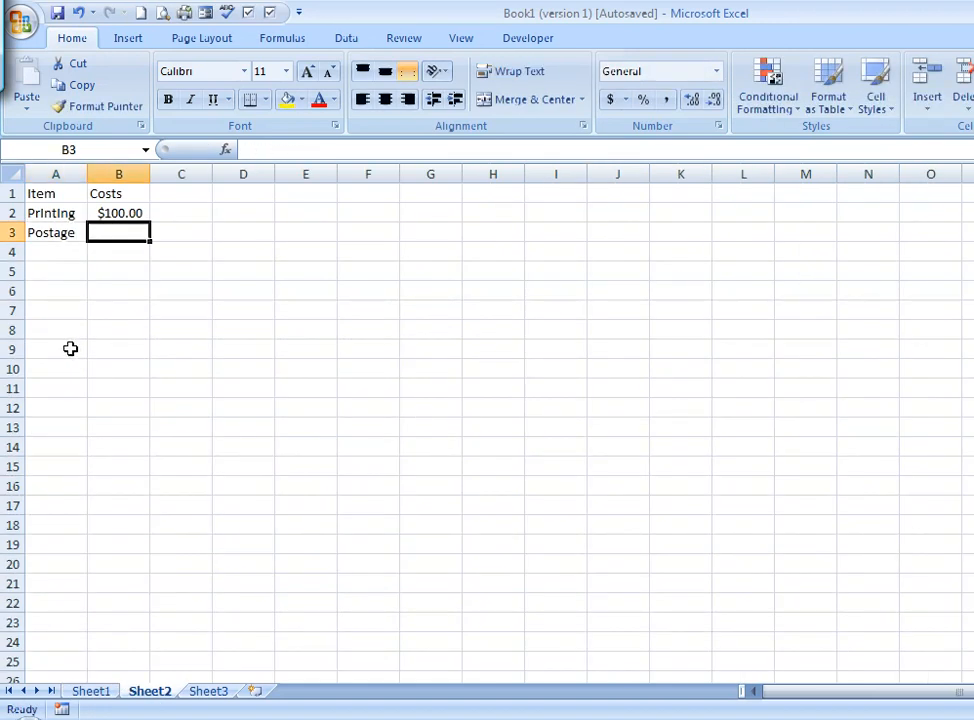
text($85.00)
click(56, 251)
text(Envelopes)
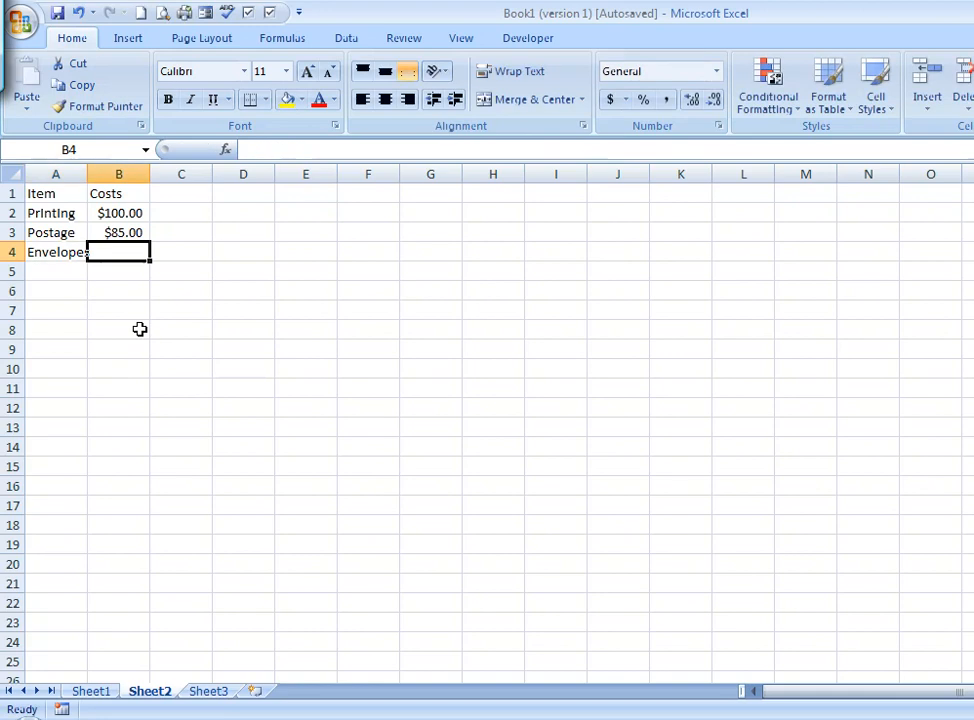
text($42.00)
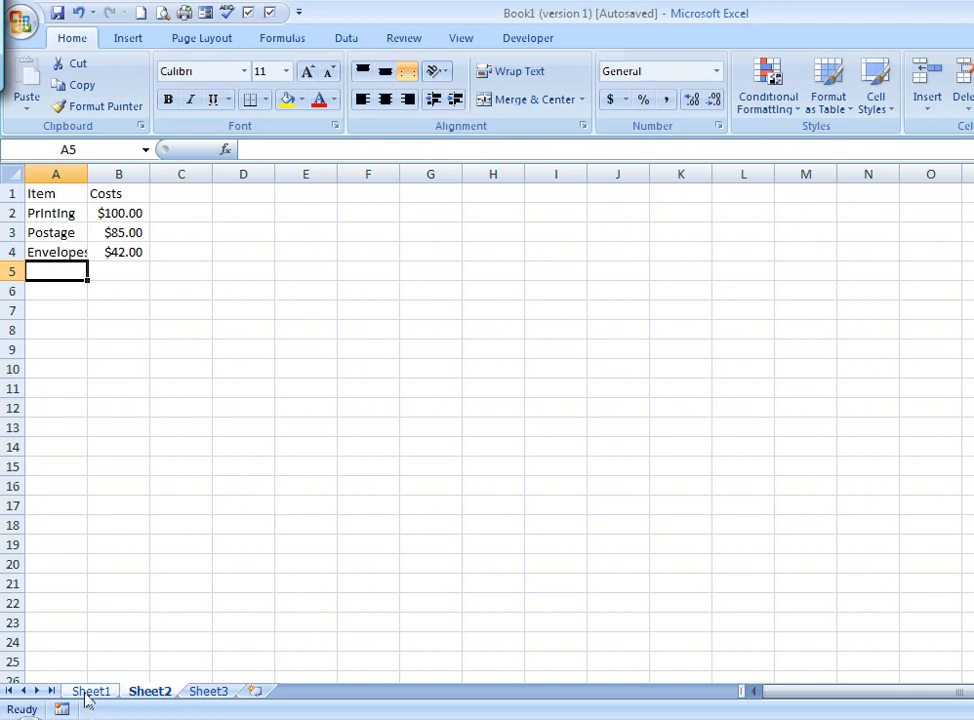
click(91, 691)
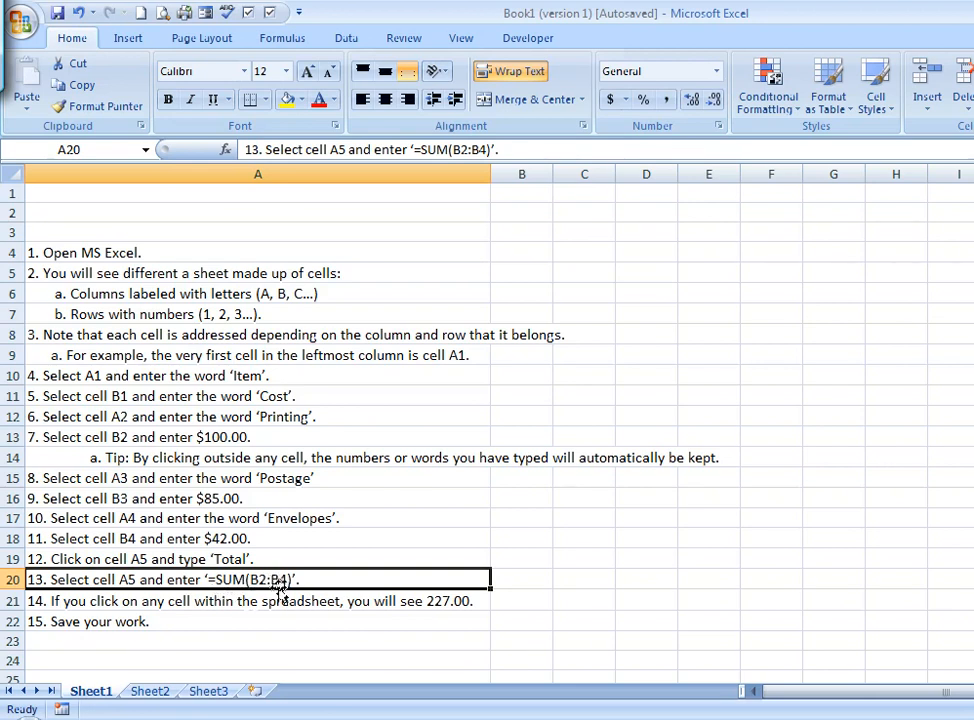
Add 'Total' in A5 with =SUM(B2:B4) in B5, showing $227.00
click(149, 691)
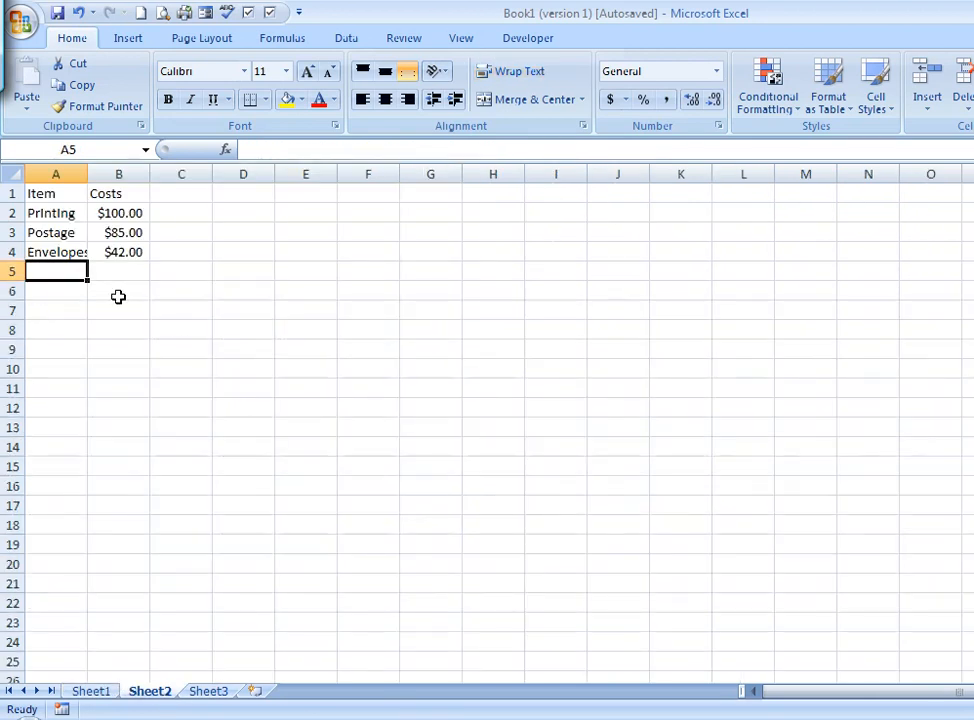
text(Total)
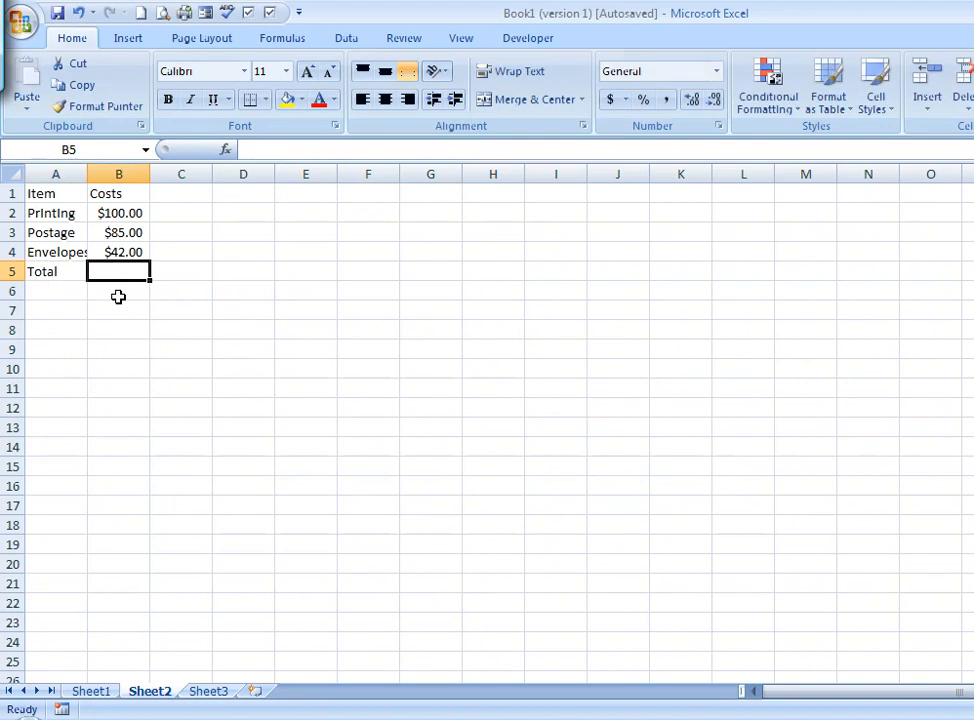
text(=SUM)
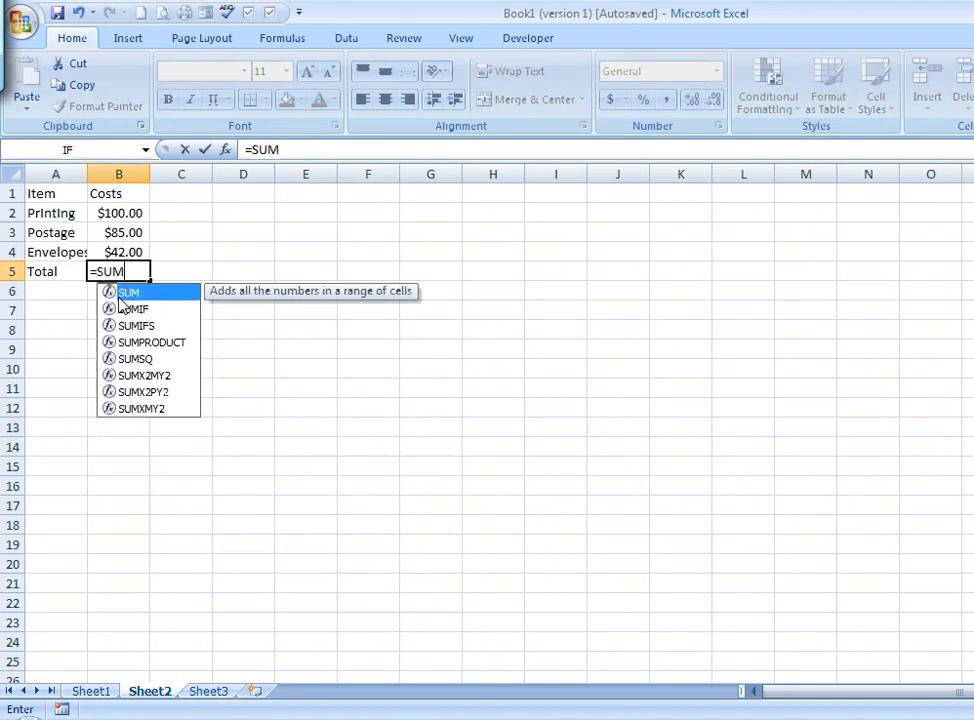
text(()
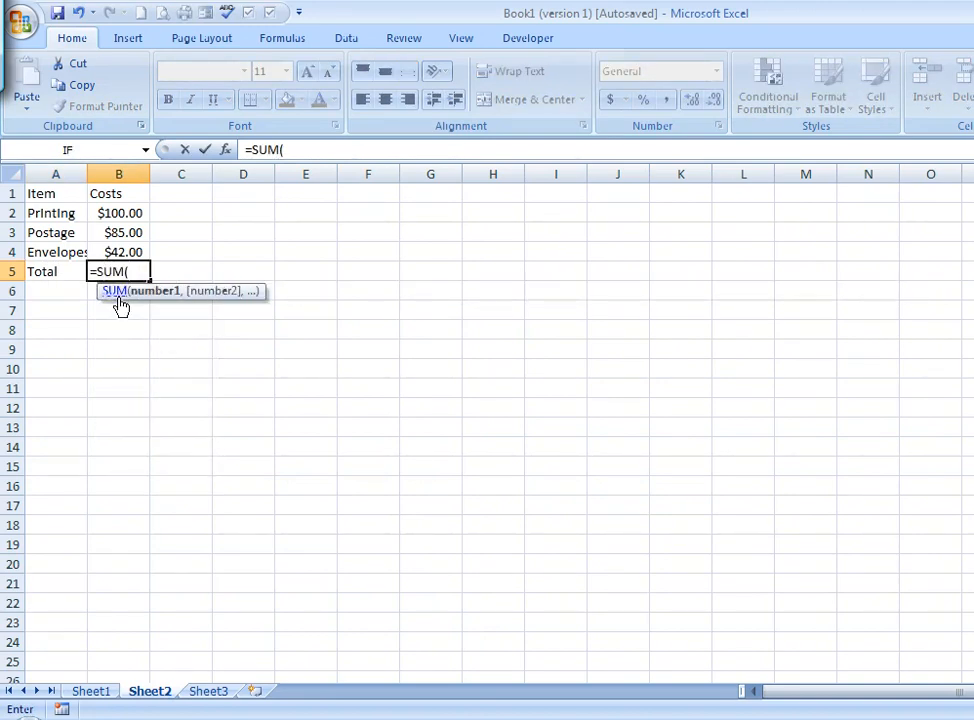
click(118, 213)
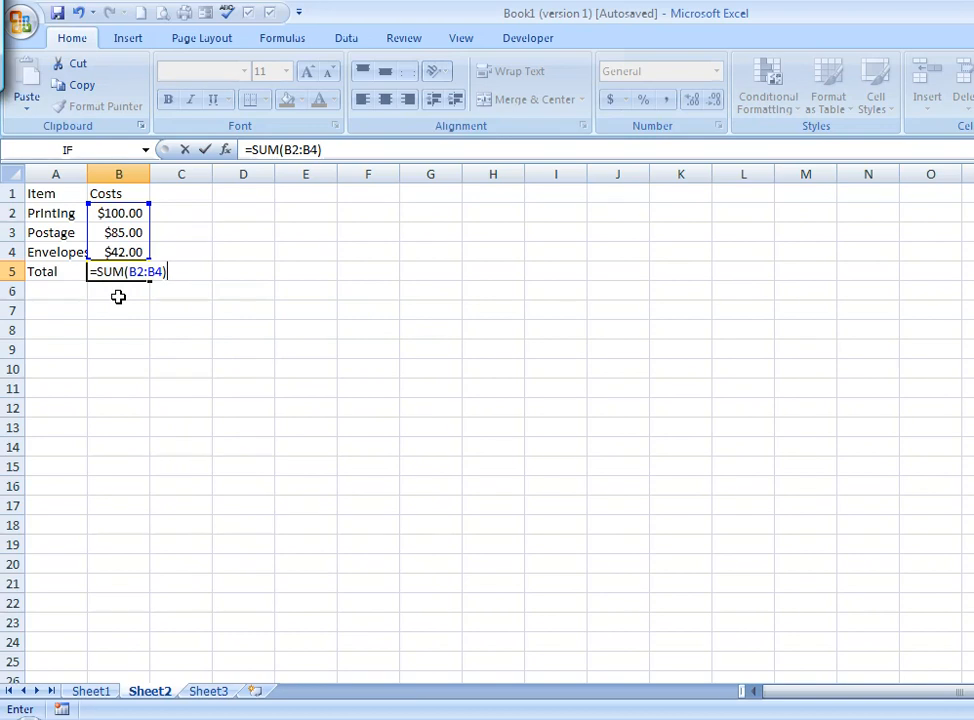
click(91, 691)
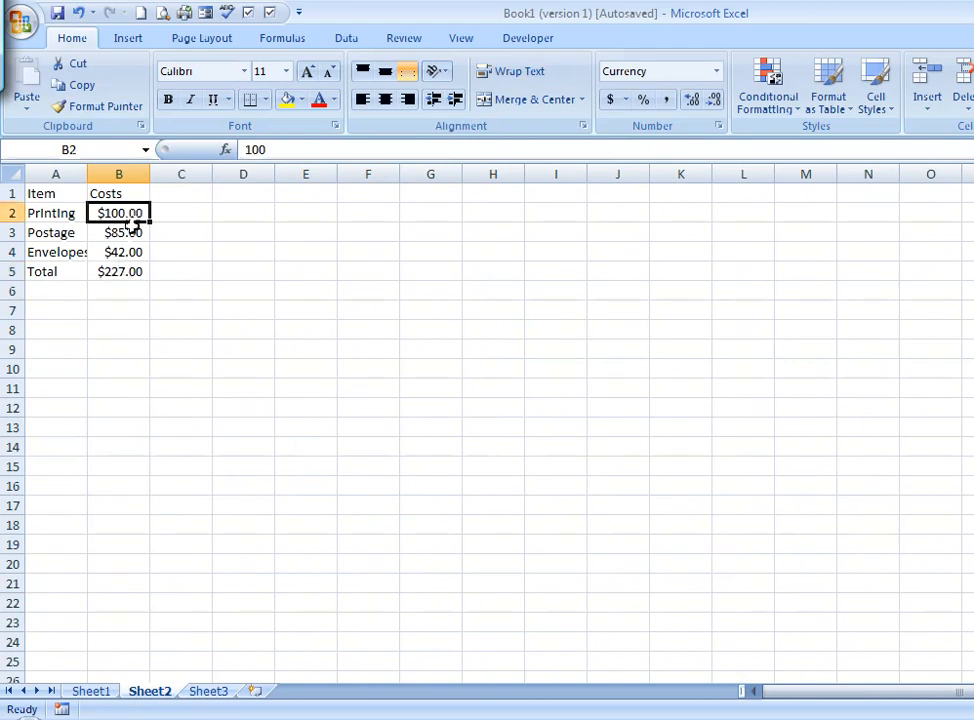
click(118, 271)
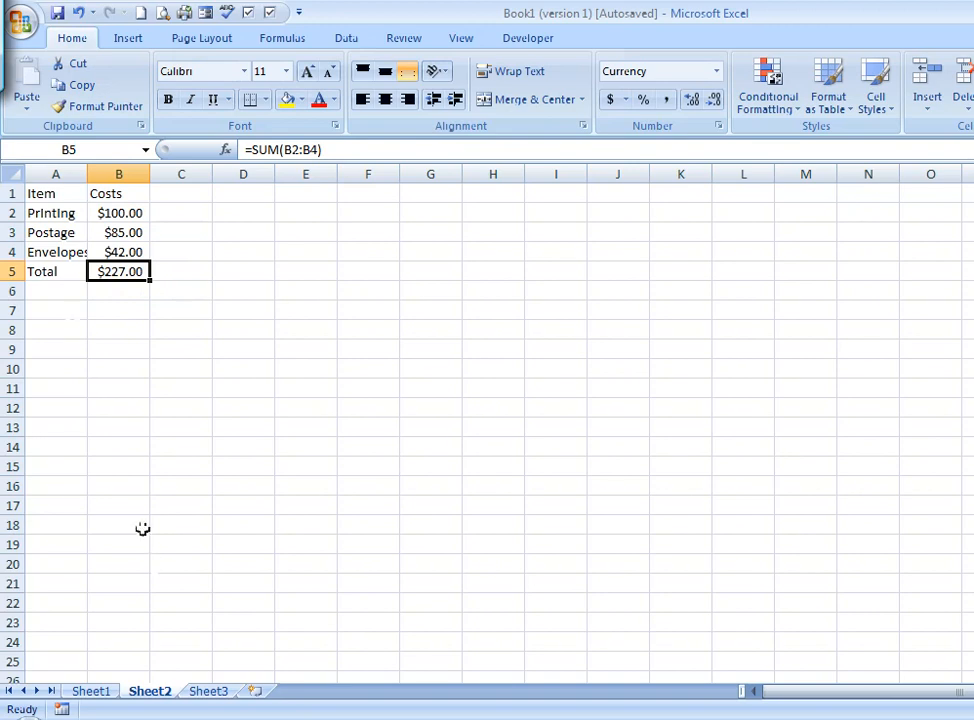
mouse_move(57, 12)
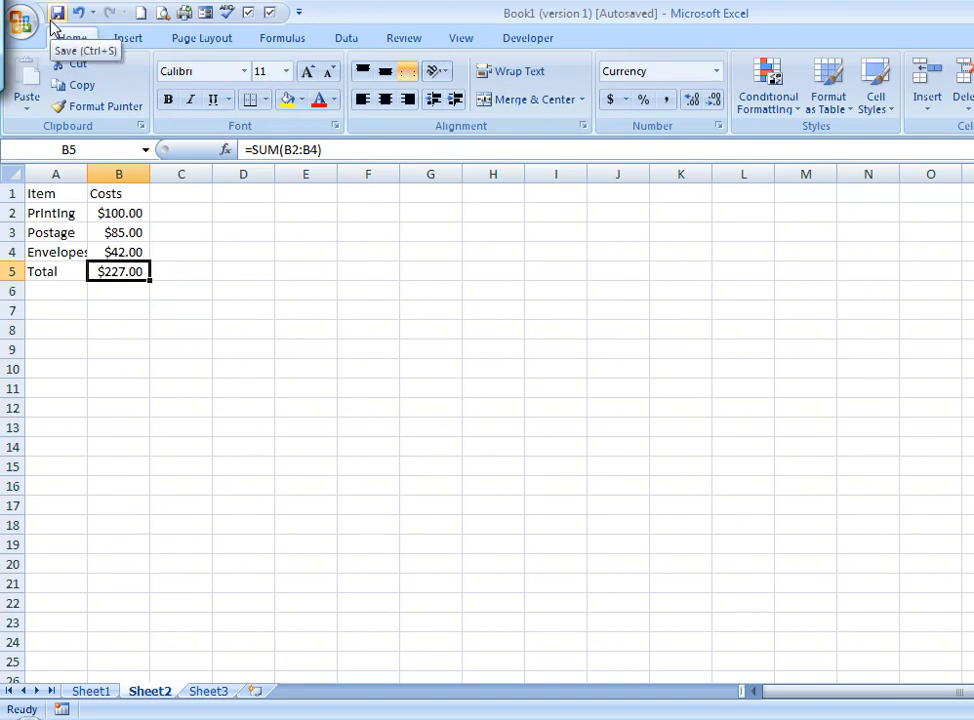